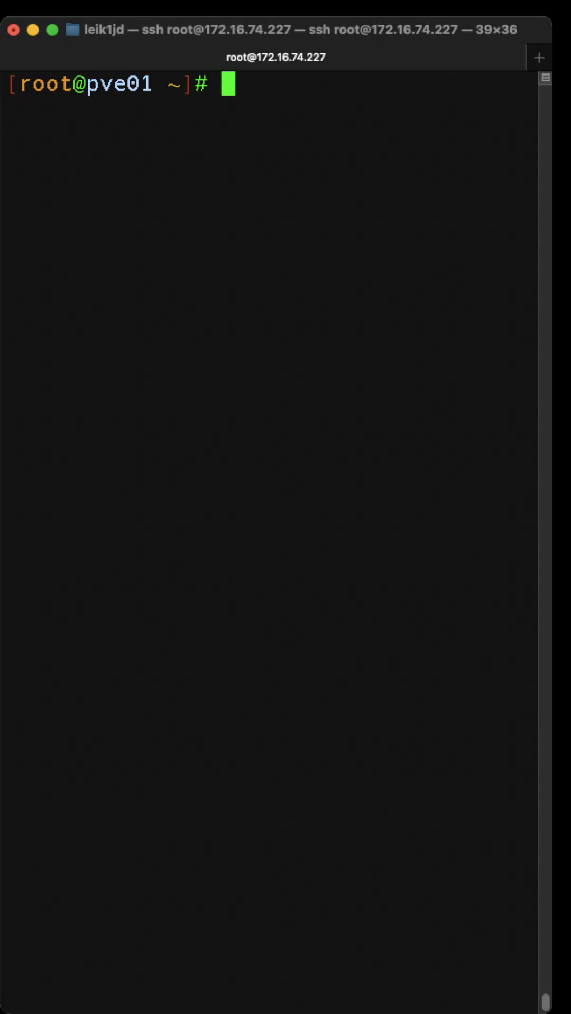
Display the uptime manual page via 'man uptime'
type("man uptime")
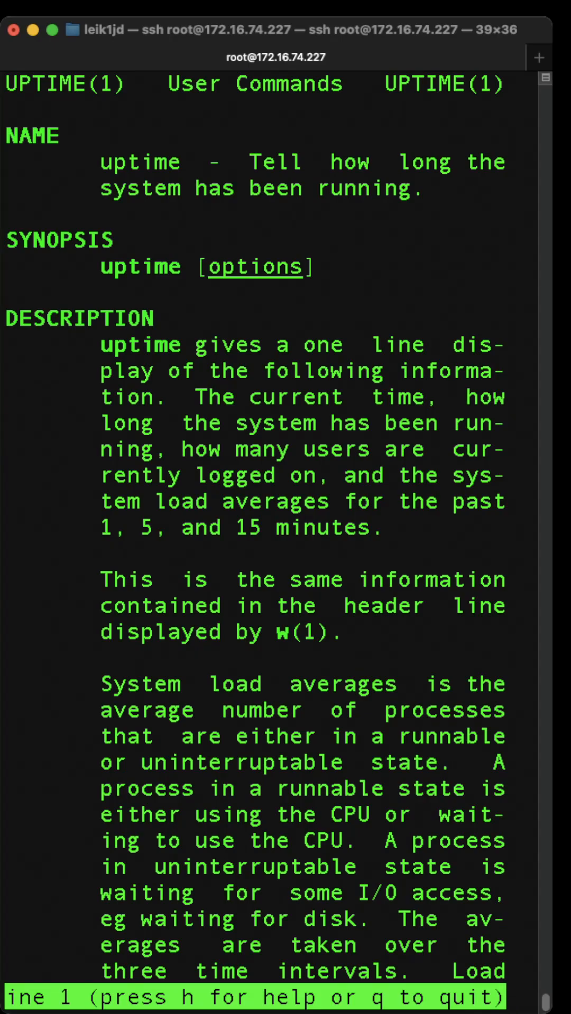
Quit the man page and run uptime, reporting 11 days up, 1 user, low load averages
key("q")
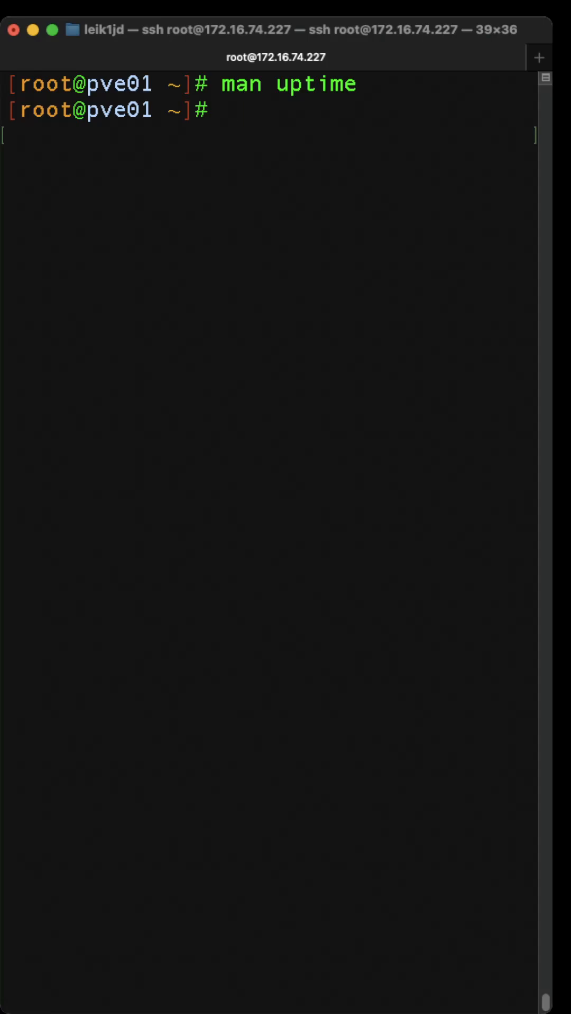
type("up")
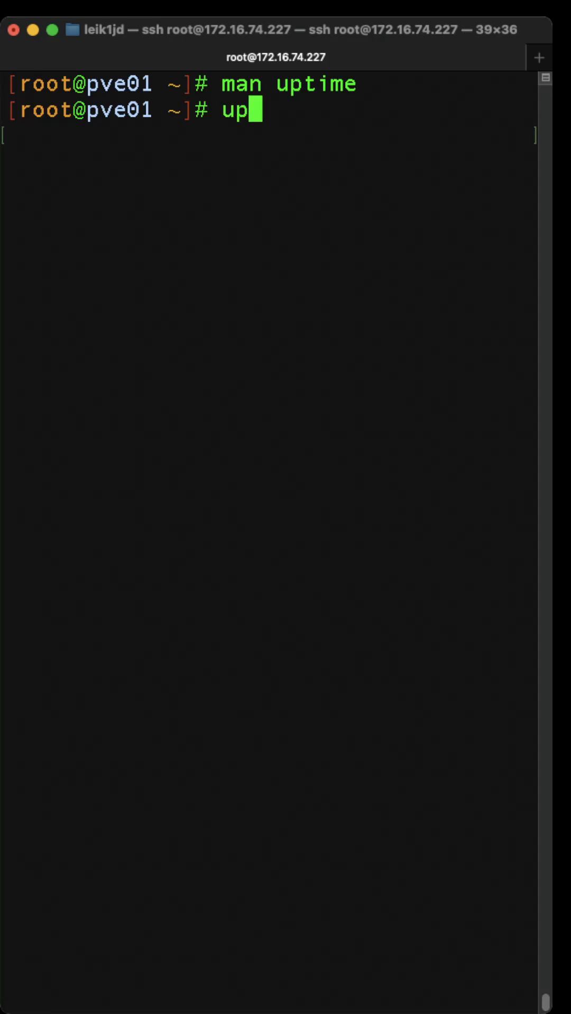
key("Return")
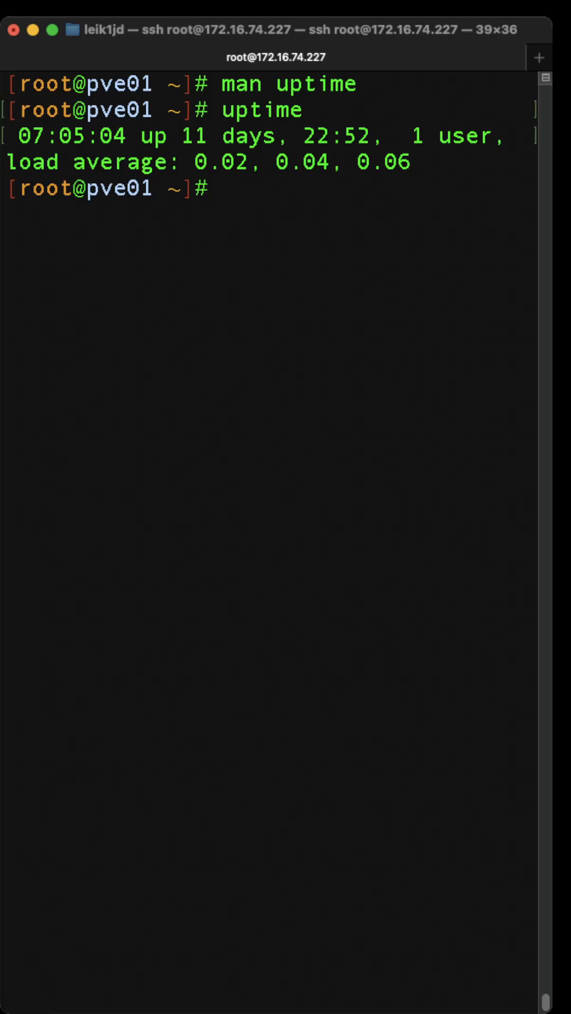